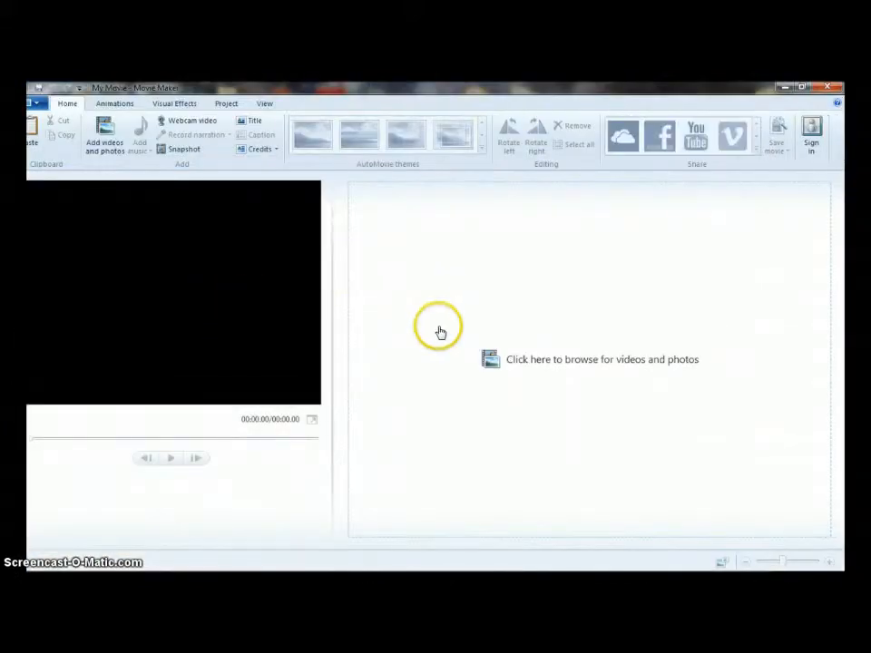
mouse_move(486, 294)
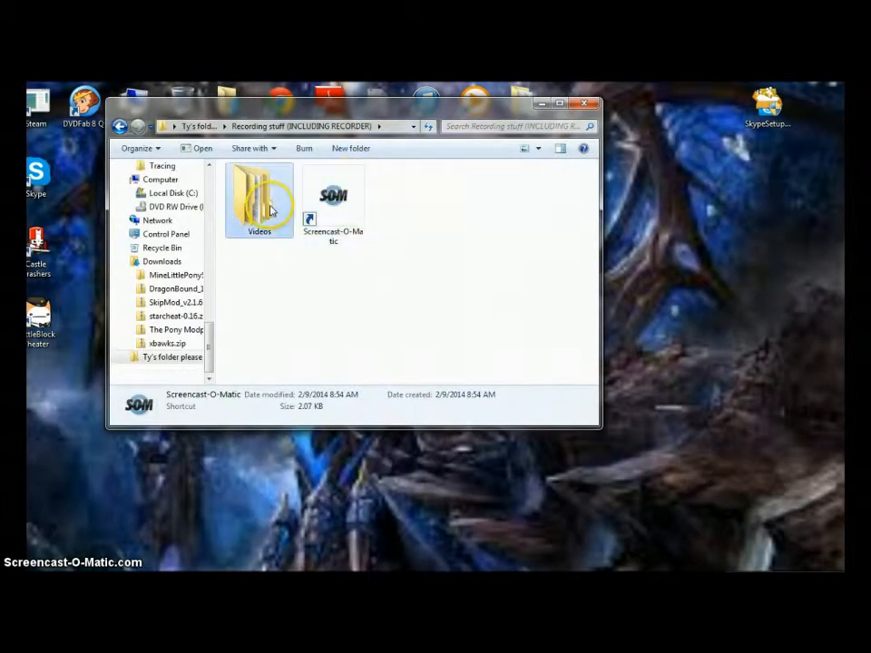
Browse into the Videos folder and then the 'Movie maker, Intro, etc' folder.
double_click(259, 191)
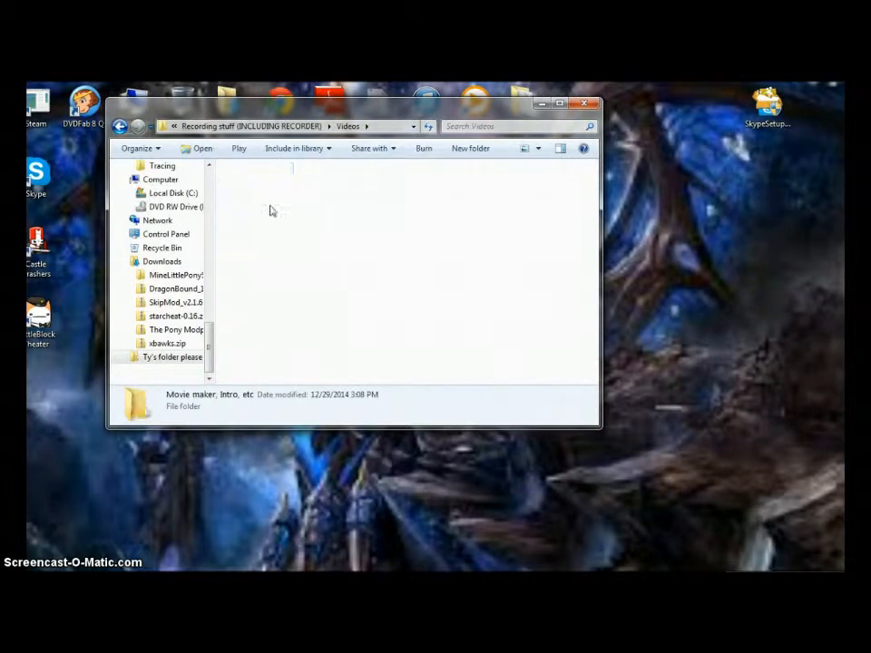
double_click(137, 401)
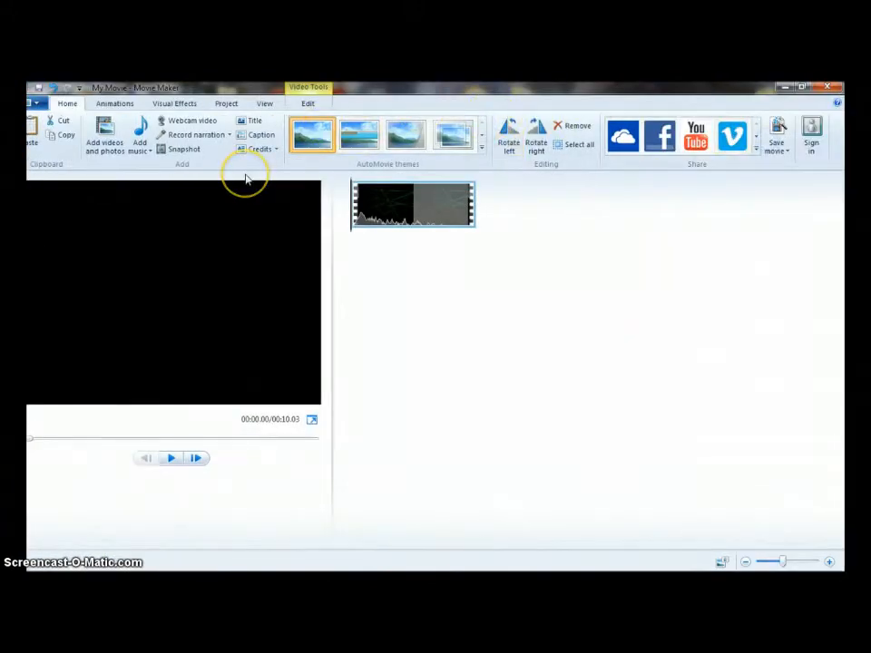
mouse_move(172, 439)
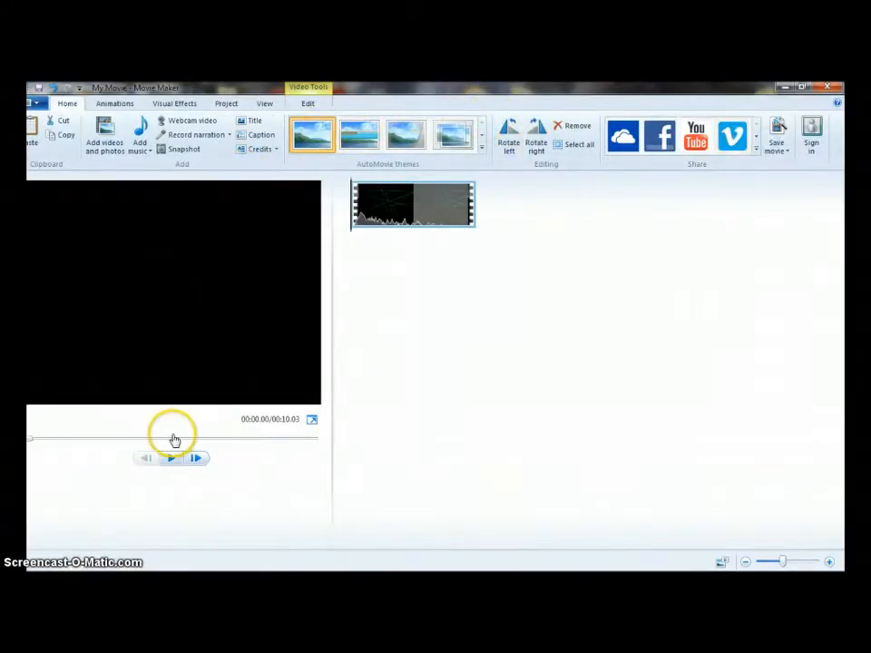
Play the intro clip in the Movie Maker preview monitor.
left_click(171, 458)
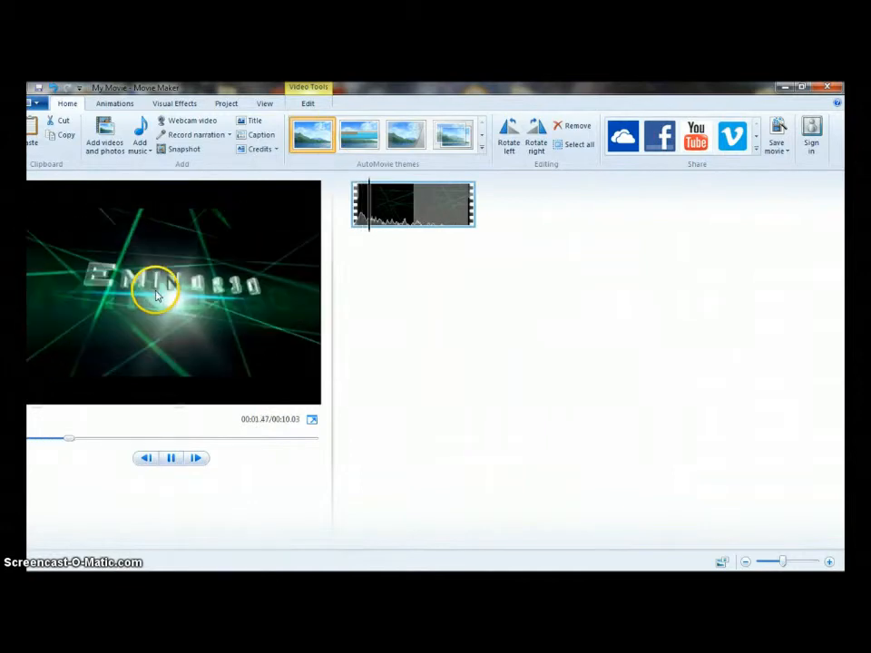